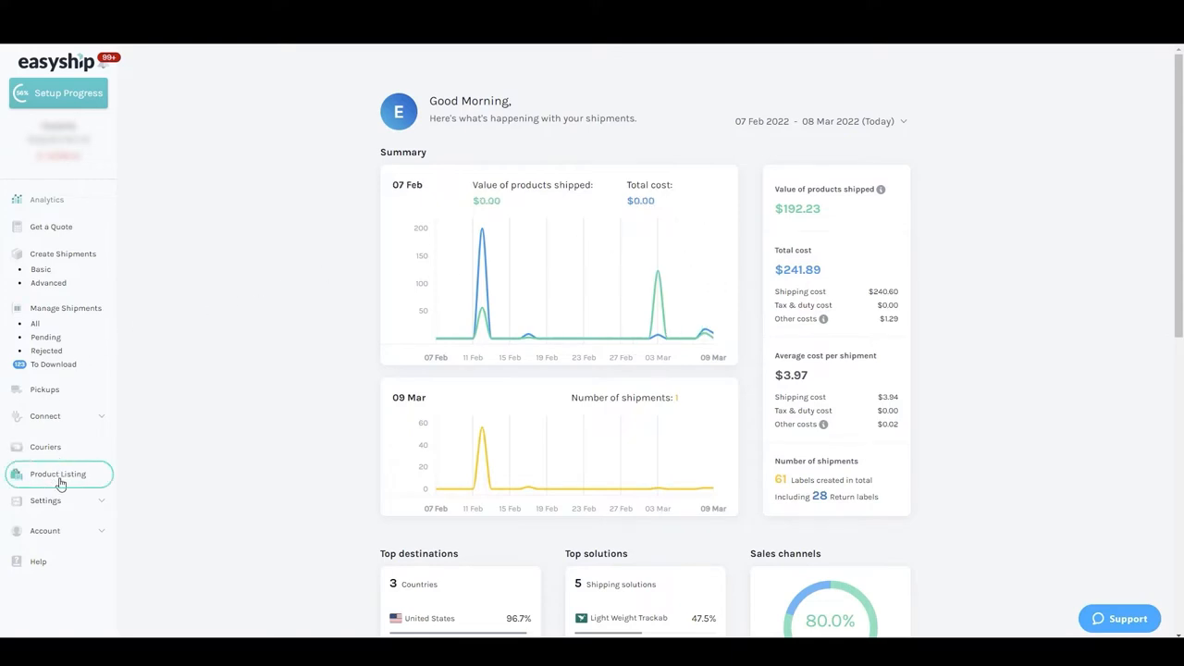
Step: Sync the connected store's products into Easyship's empty Product Listing
{"action": "left_click", "coordinate": [58, 473]}
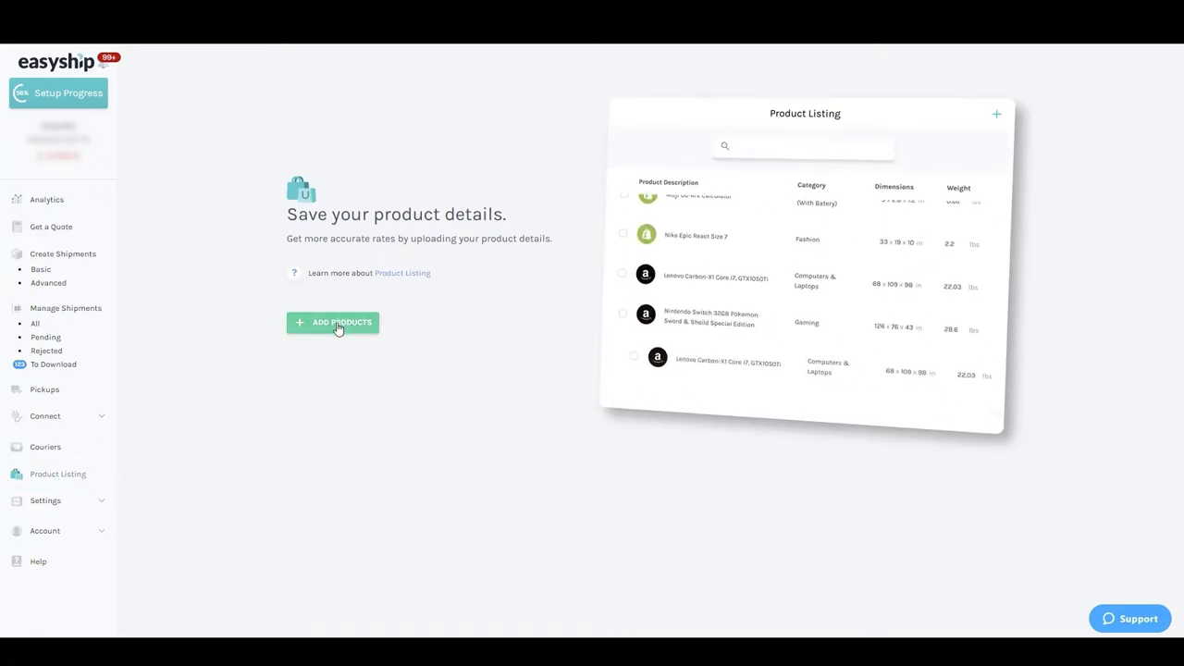
{"action": "left_click", "coordinate": [333, 321]}
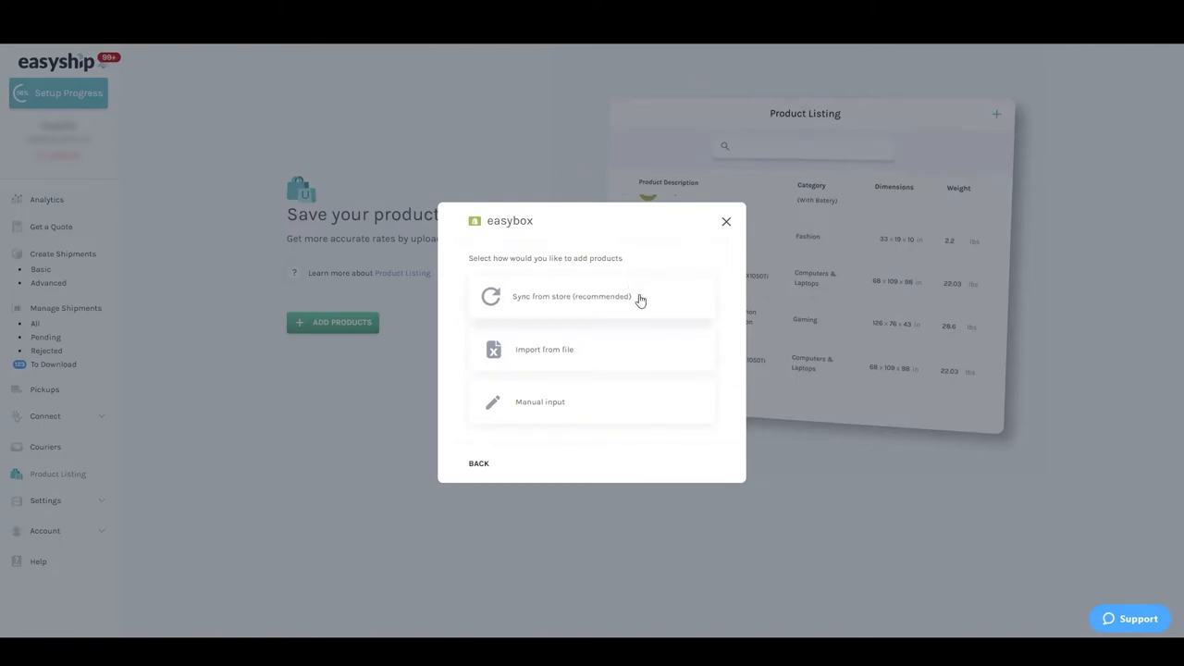
{"action": "left_click", "coordinate": [571, 296]}
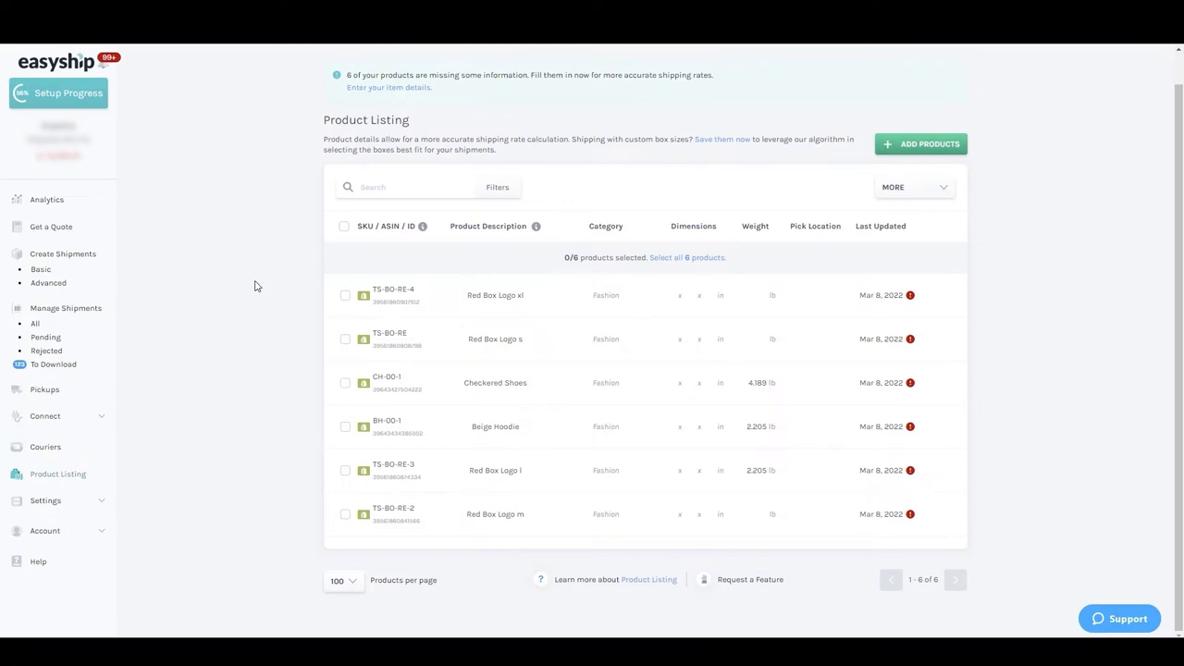
{"action": "mouse_move", "coordinate": [361, 286]}
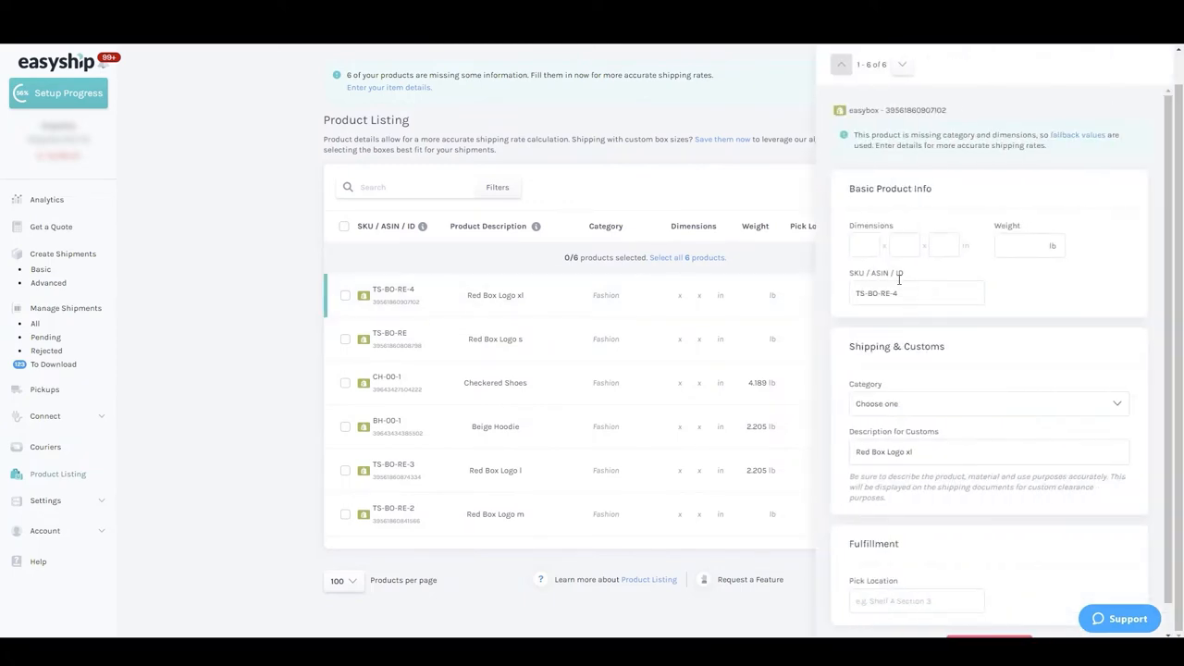
Step: Select all six products and open the More actions menu
{"action": "left_click", "coordinate": [344, 225]}
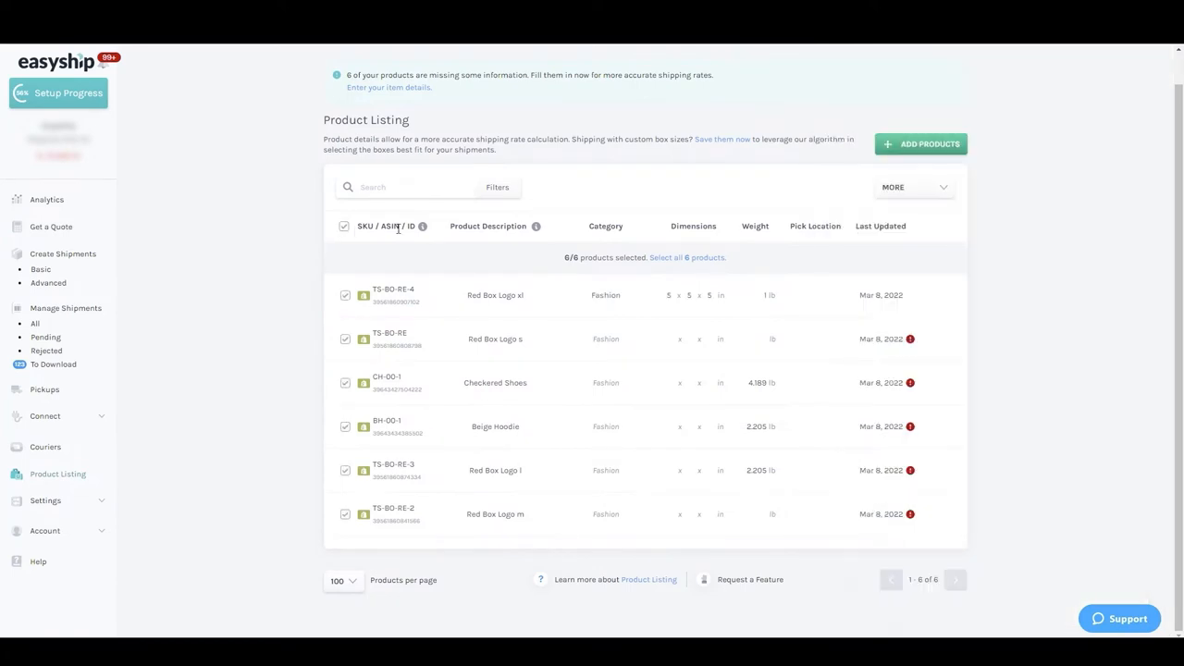
{"action": "left_click", "coordinate": [911, 187]}
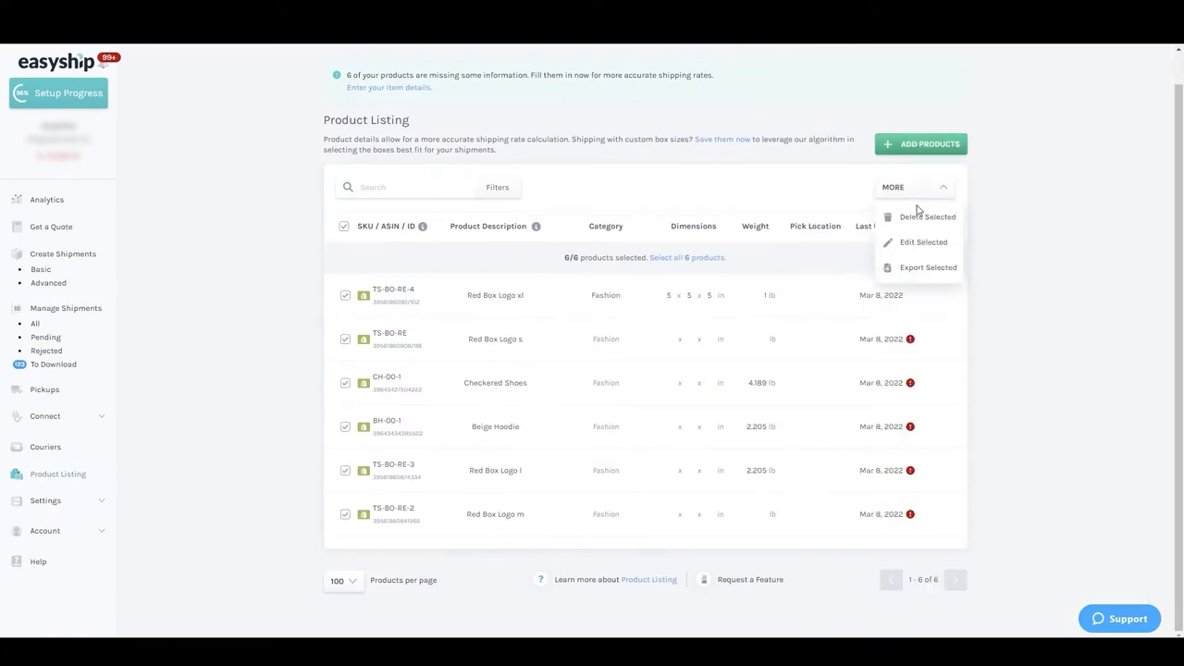
Step: Open the Bulk Editor for the selected products, then close it
{"action": "left_click", "coordinate": [923, 241]}
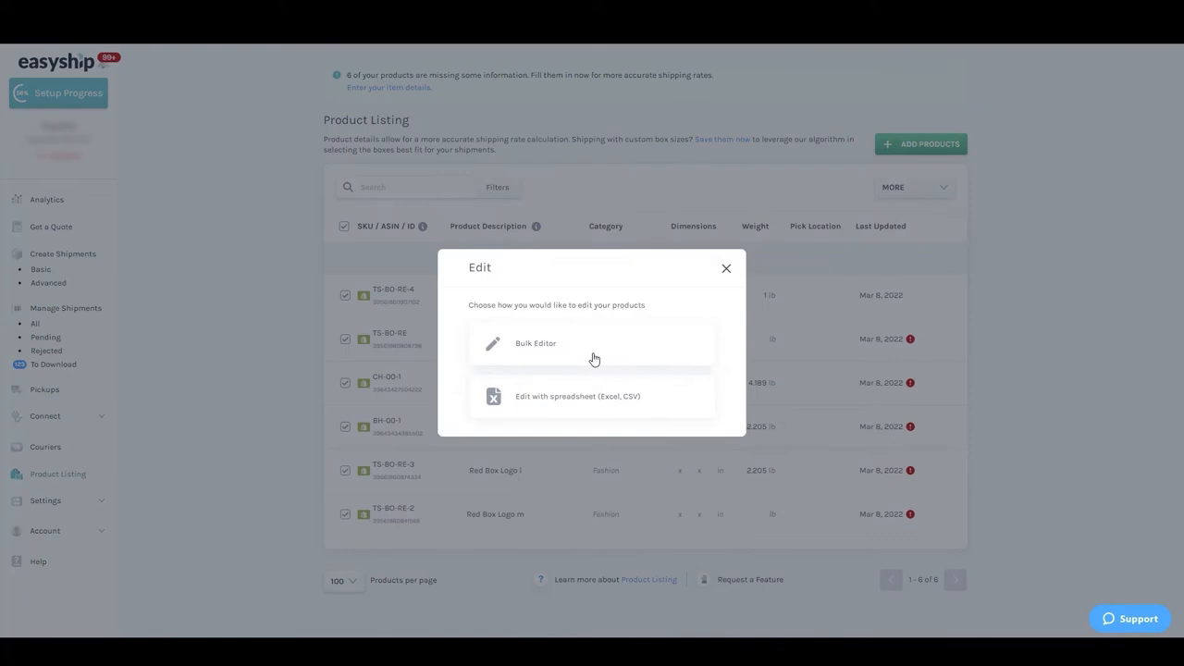
{"action": "left_click", "coordinate": [536, 343]}
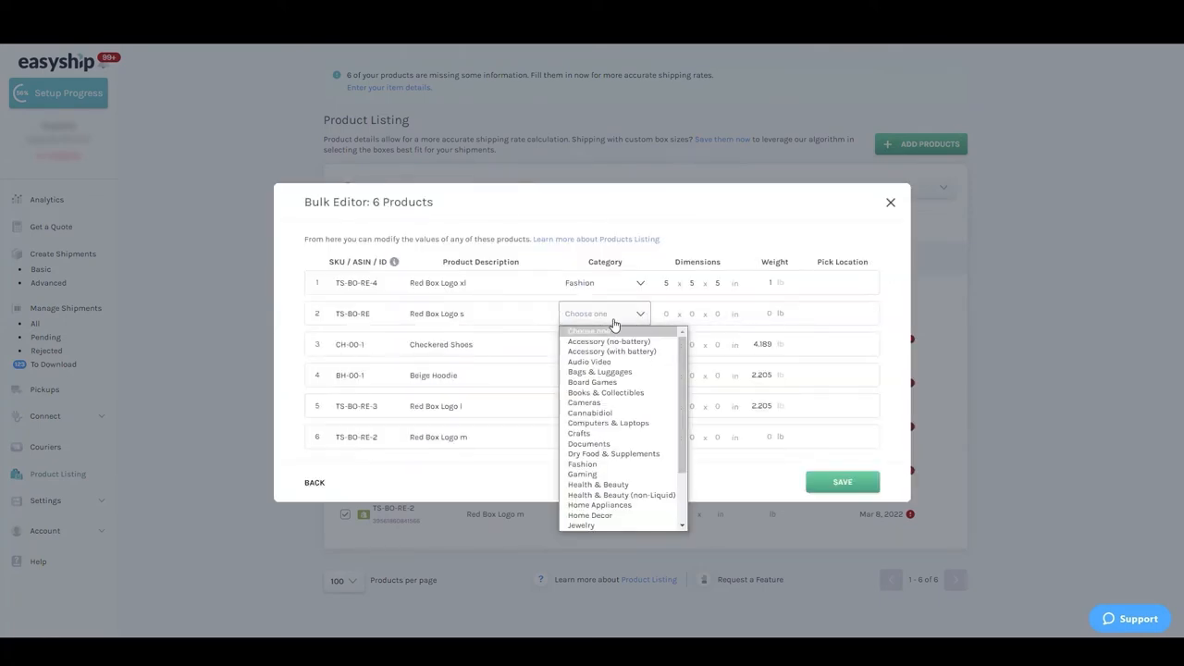
{"action": "mouse_move", "coordinate": [616, 433]}
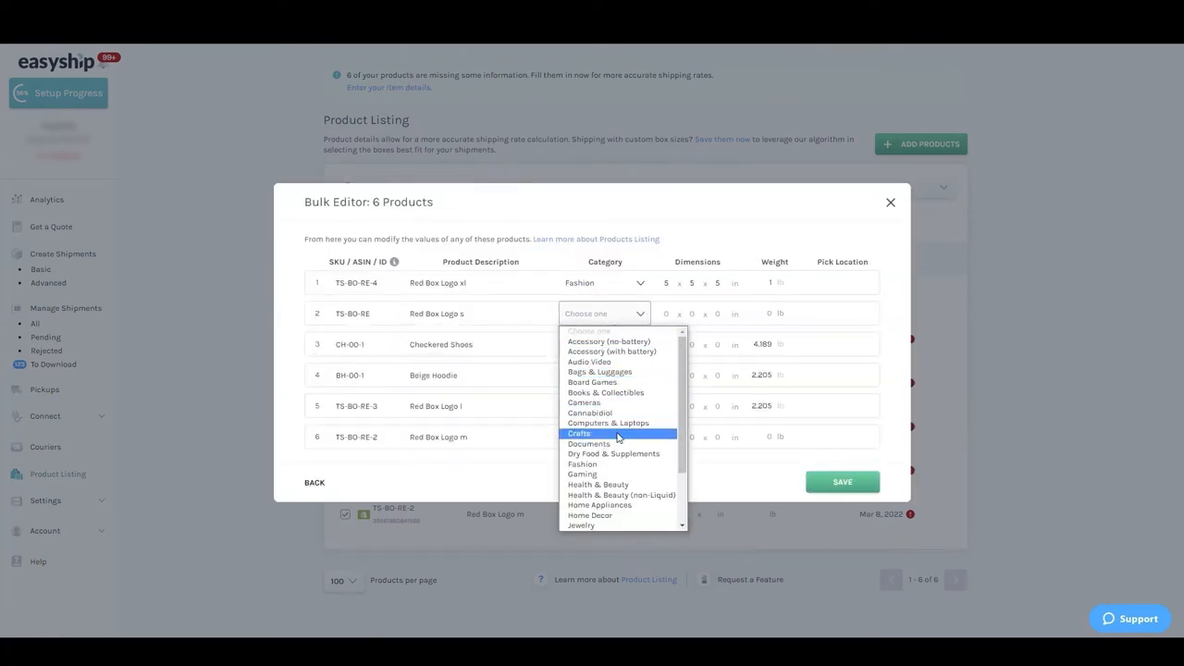
{"action": "left_click", "coordinate": [889, 202]}
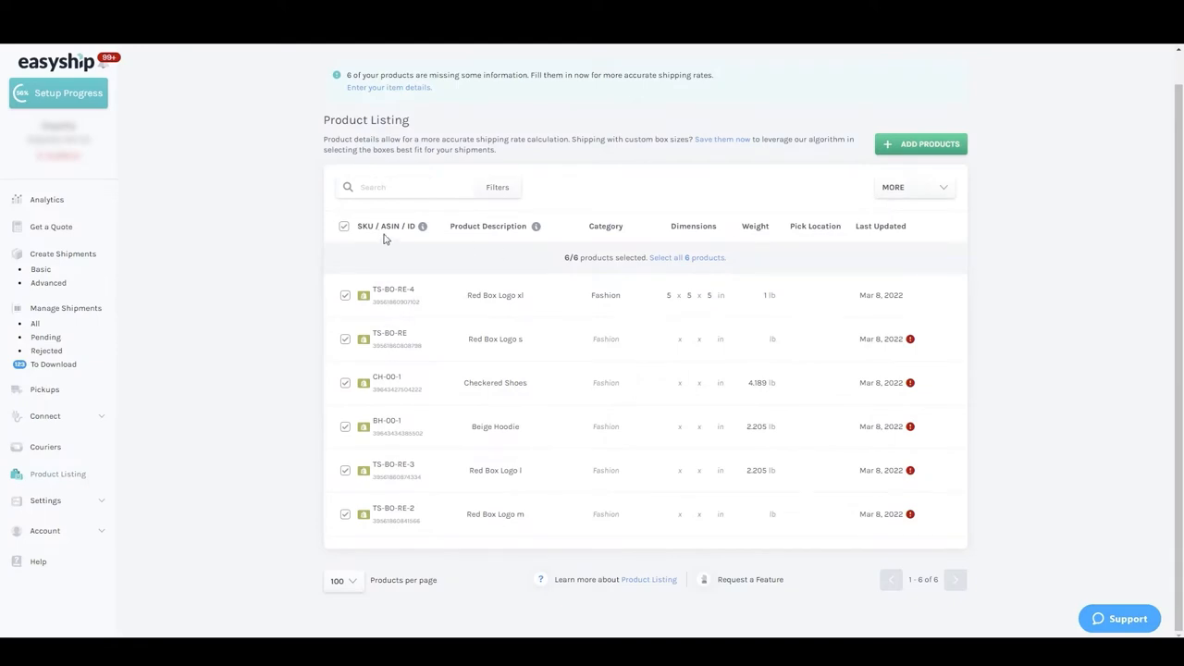
Step: Deselect all products and export the product list as a spreadsheet
{"action": "left_click", "coordinate": [344, 225]}
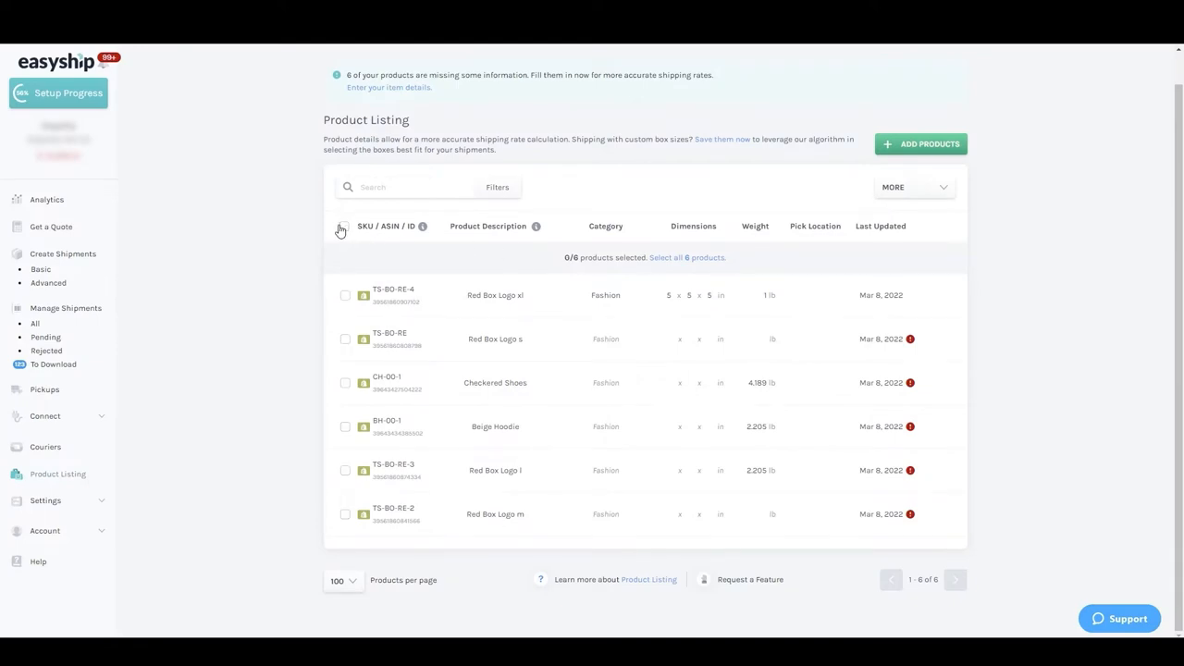
{"action": "mouse_move", "coordinate": [504, 216]}
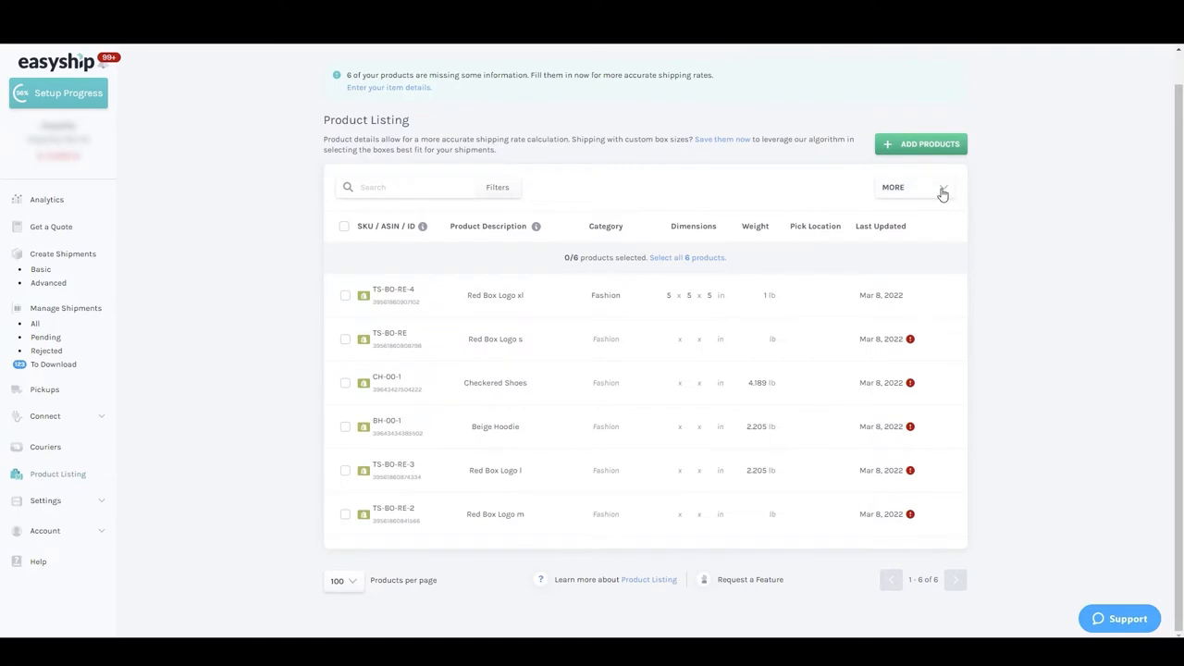
{"action": "left_click", "coordinate": [893, 186]}
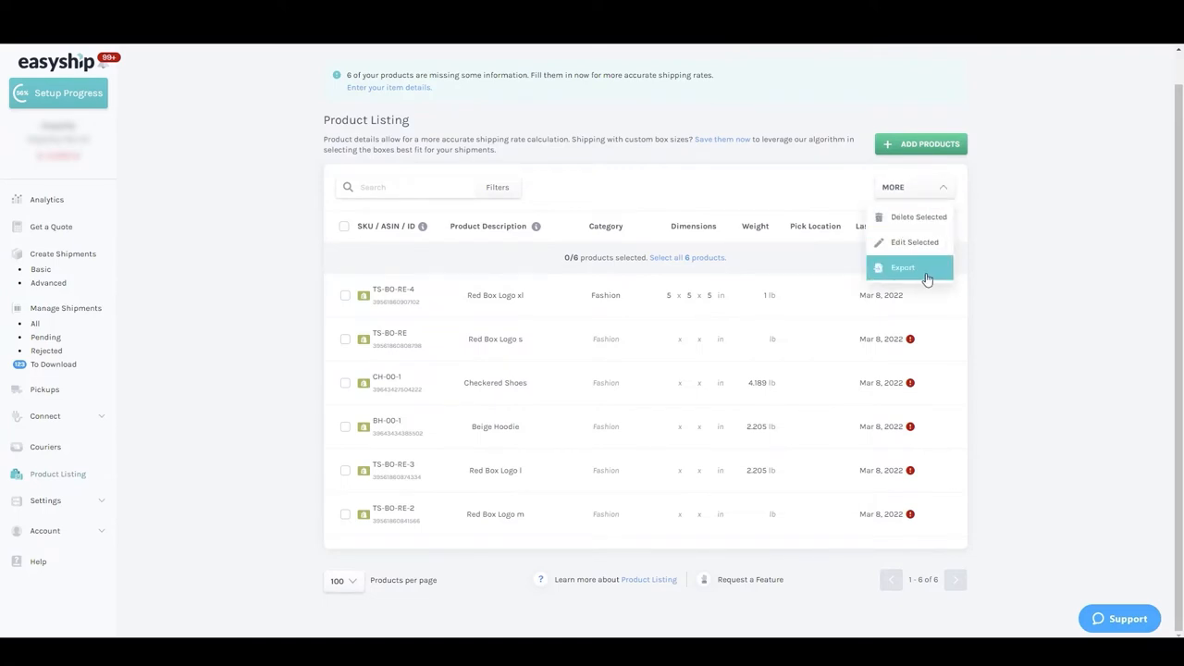
{"action": "left_click", "coordinate": [901, 267]}
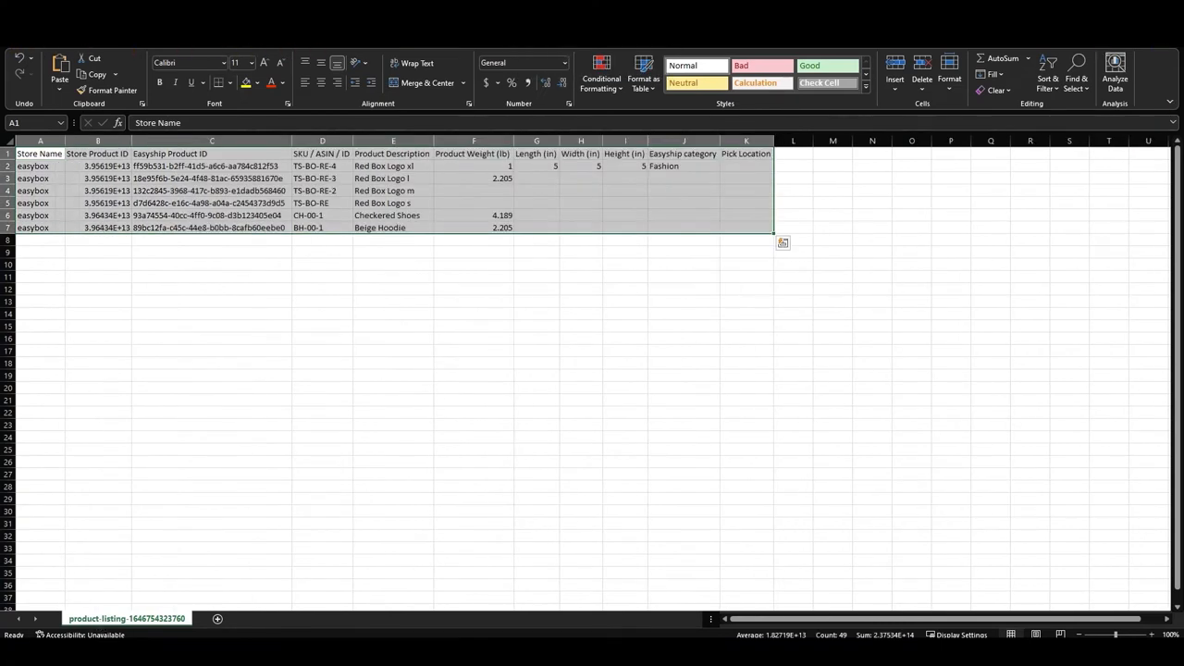
Step: Copy the first product's 5×5×5 dimensions and mark the other five products' dimension cells
{"action": "left_click", "coordinate": [322, 474]}
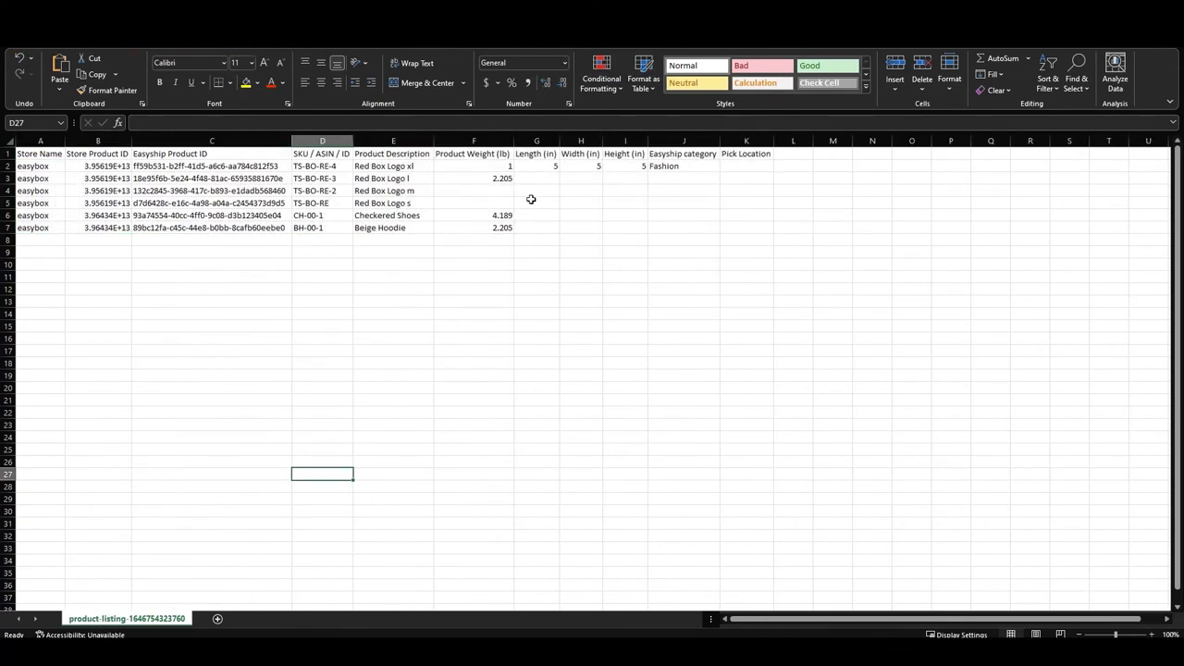
{"action": "left_click_drag", "start_coordinate": [536, 165], "coordinate": [626, 166]}
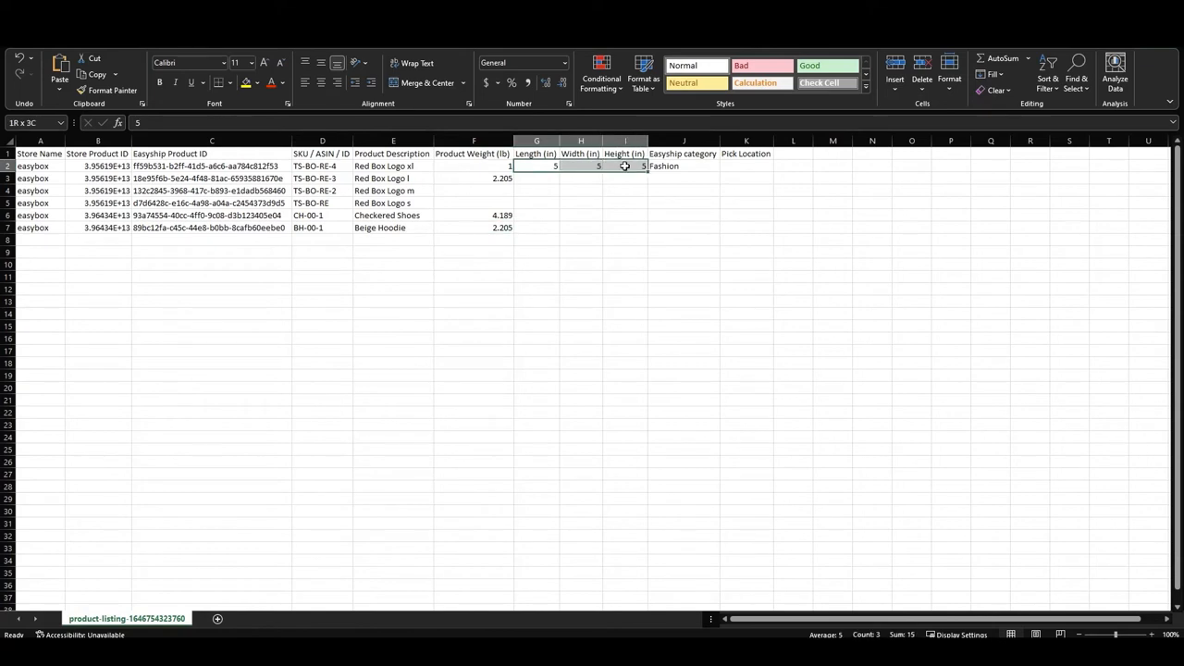
{"action": "key", "text": "ctrl+c"}
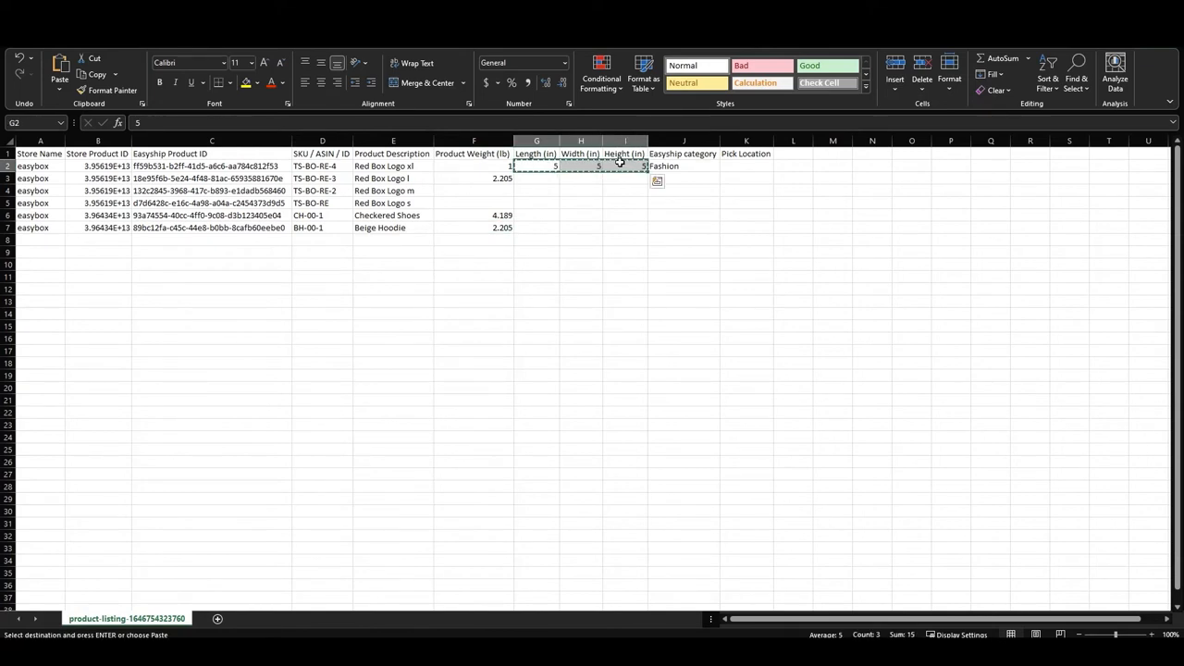
{"action": "left_click_drag", "start_coordinate": [536, 178], "coordinate": [597, 210]}
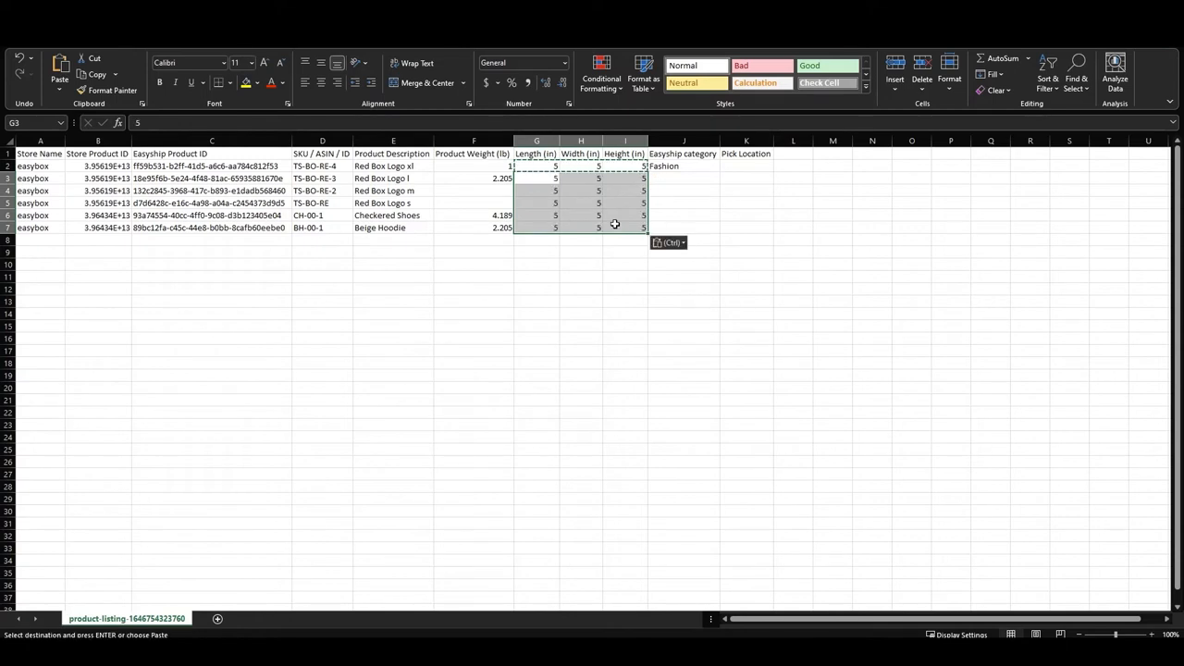
Step: Pick the first product's weight and its Fashion category, marking the remaining category cells
{"action": "left_click", "coordinate": [474, 165]}
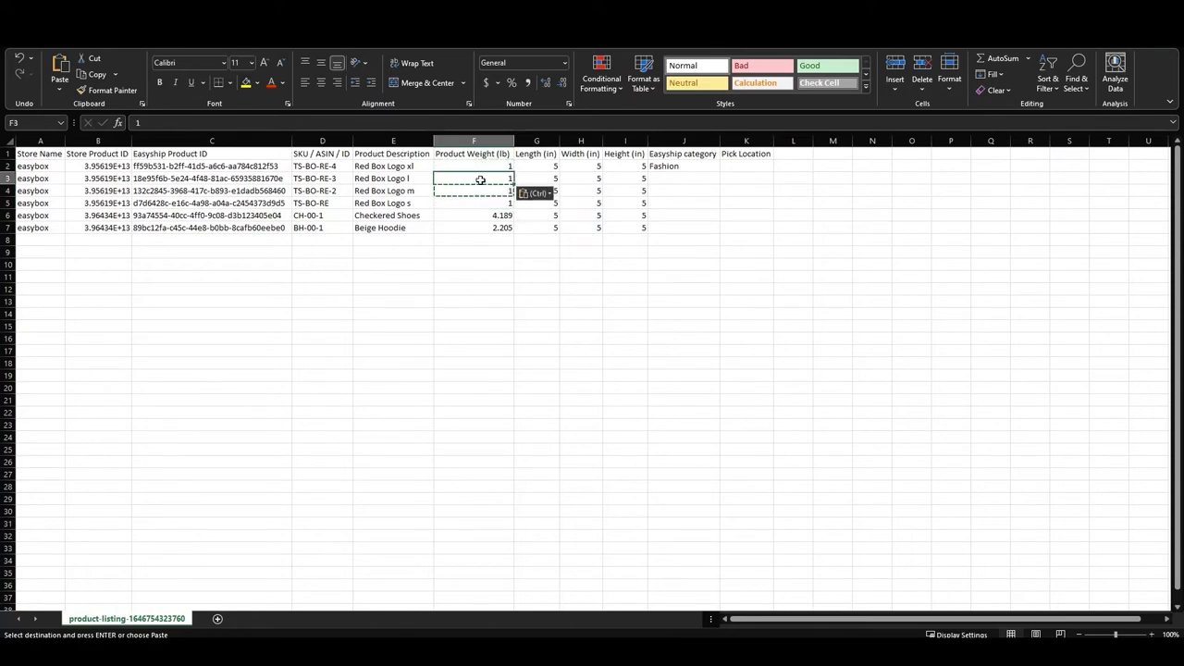
{"action": "left_click", "coordinate": [683, 165]}
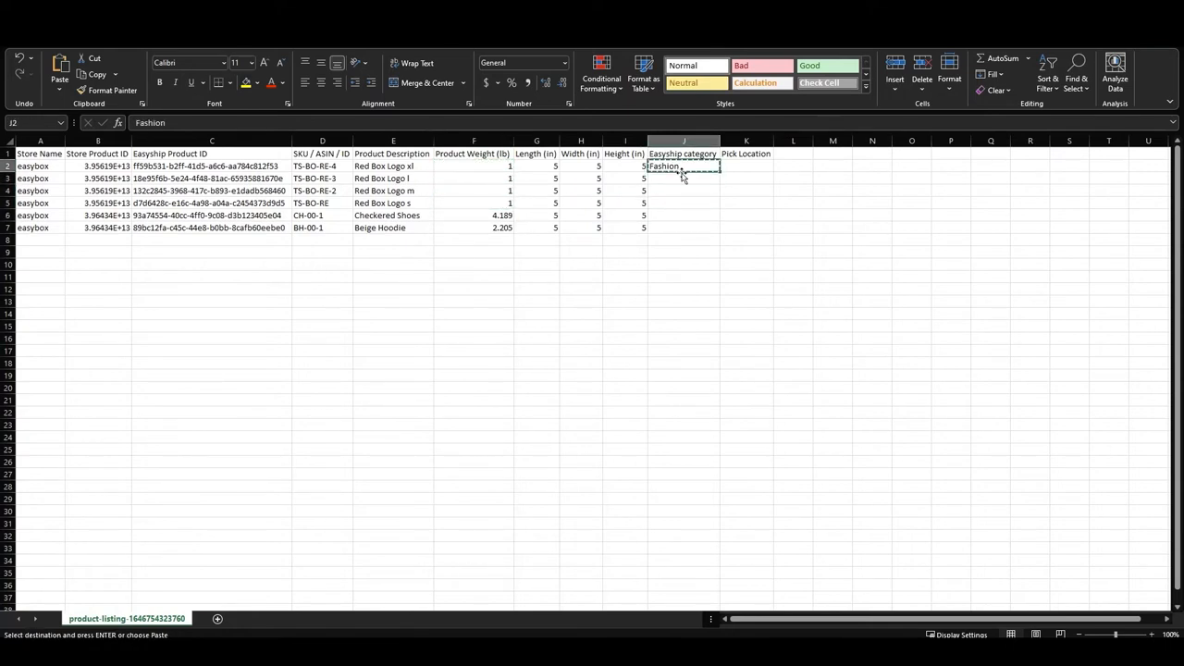
{"action": "left_click_drag", "start_coordinate": [682, 166], "coordinate": [683, 228]}
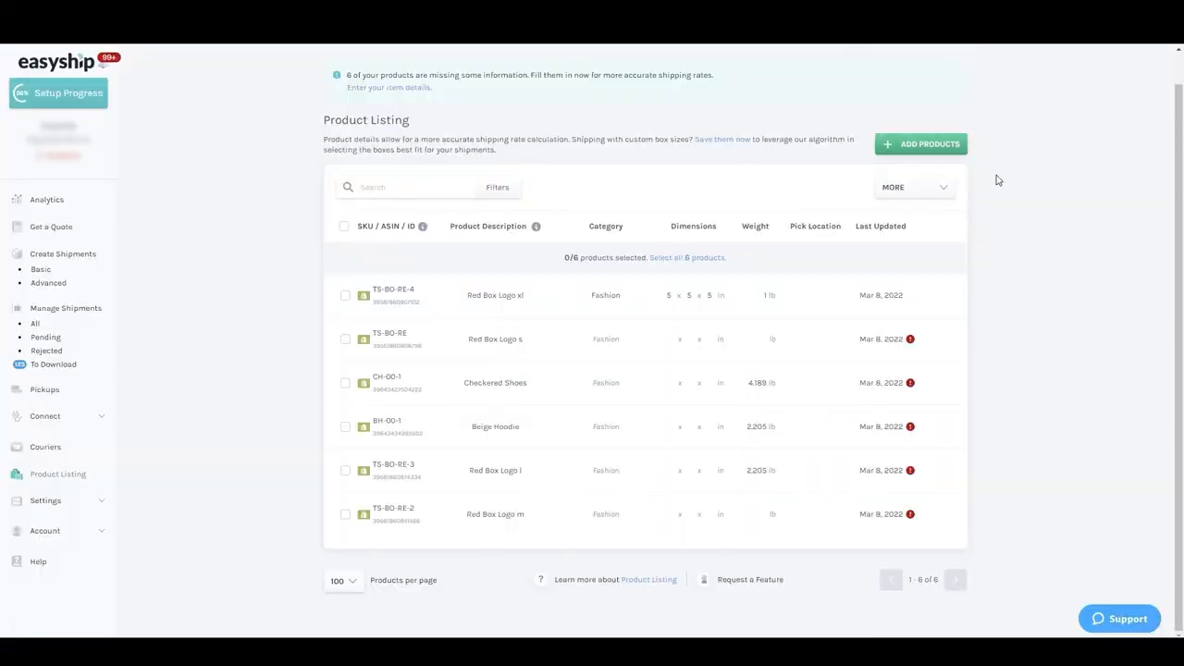
{"action": "mouse_move", "coordinate": [930, 143]}
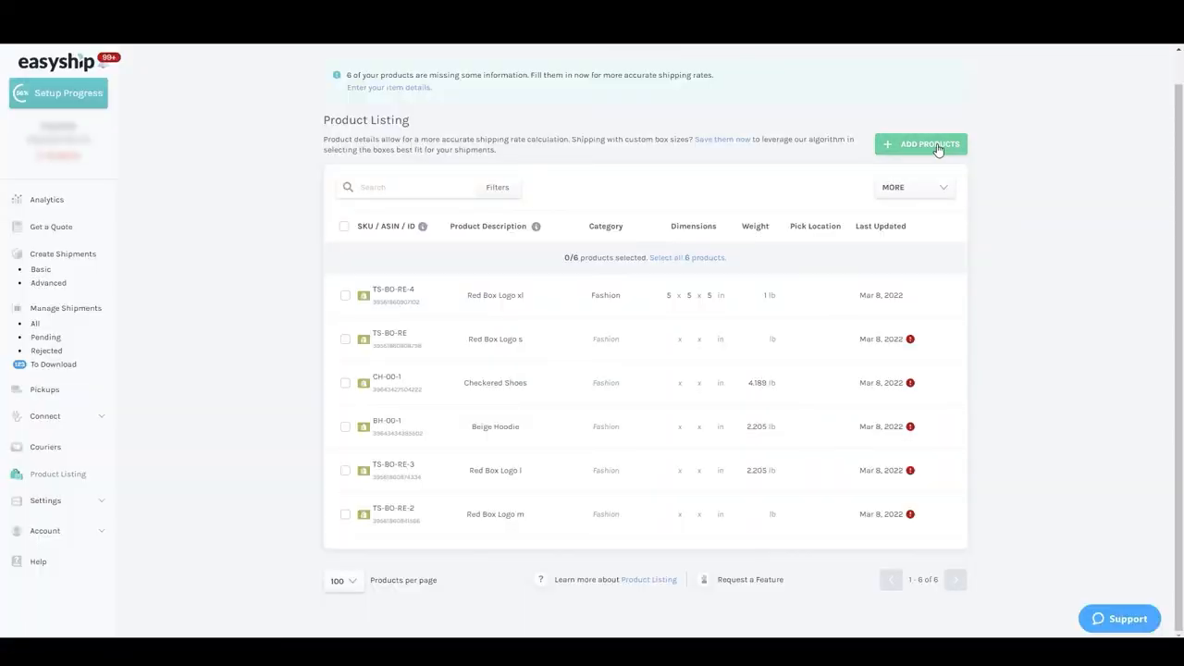
Step: Import products from a file by uploading the edited product spreadsheet
{"action": "left_click", "coordinate": [920, 143]}
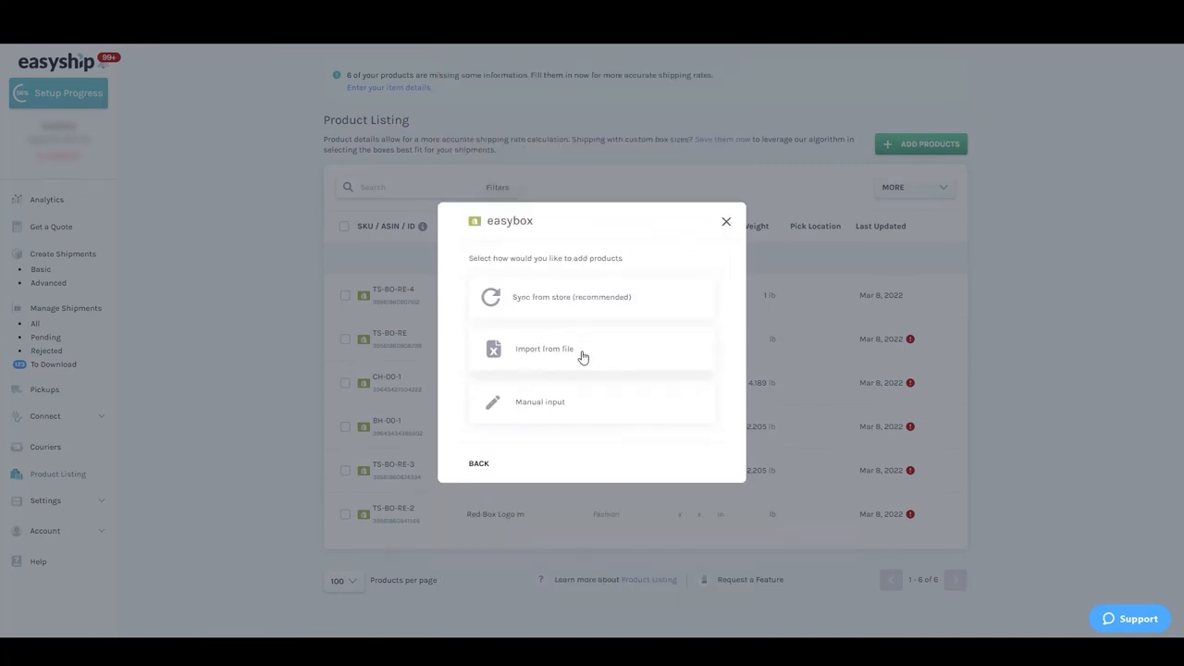
{"action": "left_click", "coordinate": [544, 349]}
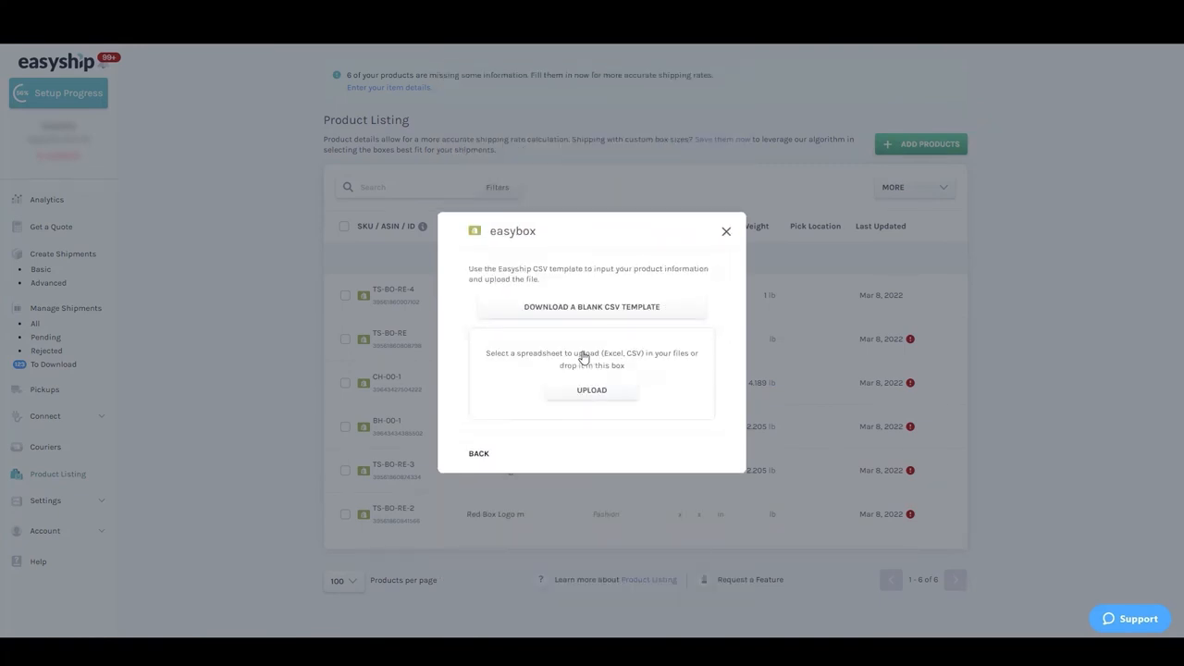
{"action": "left_click", "coordinate": [726, 231]}
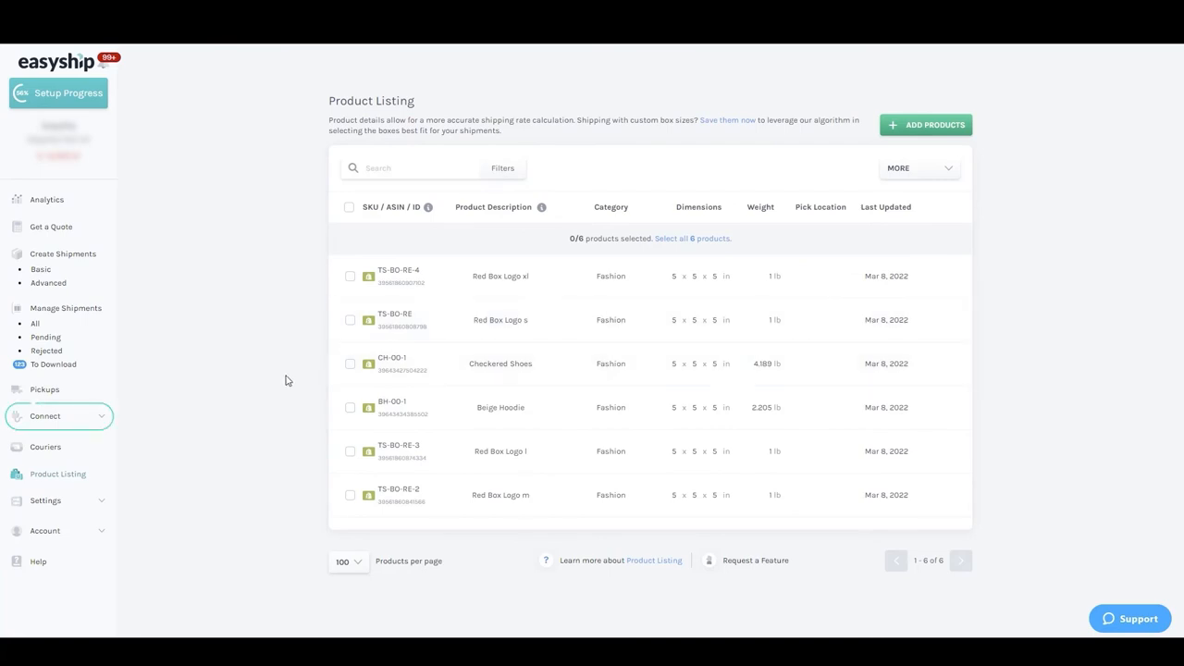
Step: Turn on the Product Sync toggle in the easybox store's Products settings
{"action": "left_click", "coordinate": [59, 415]}
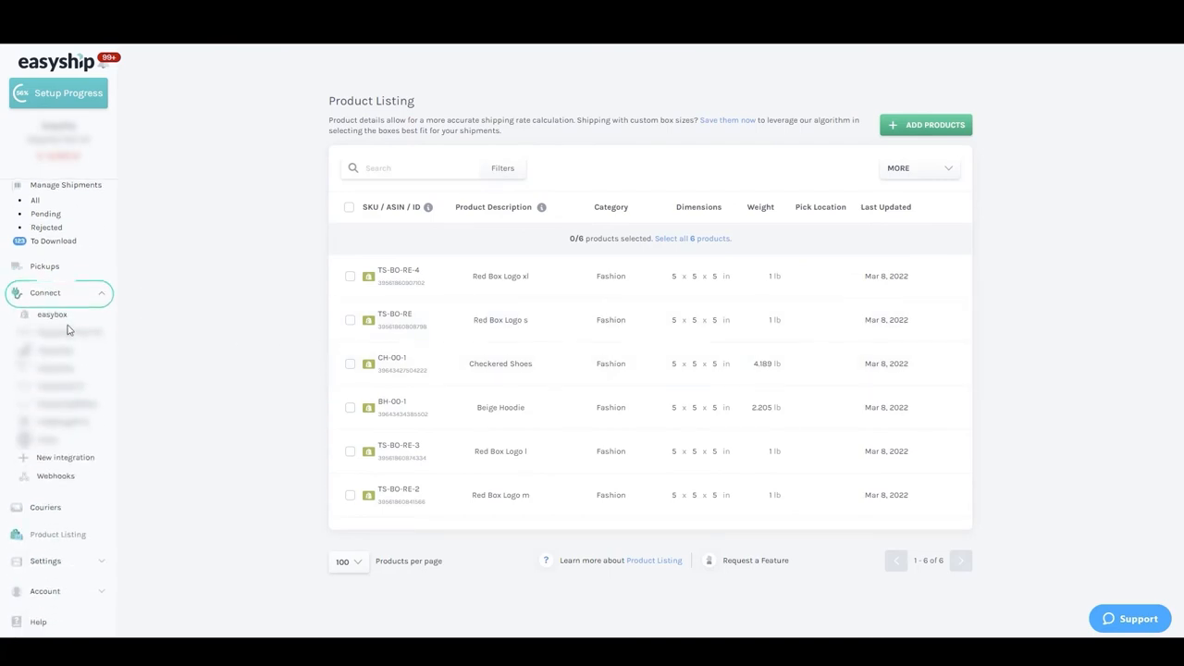
{"action": "left_click", "coordinate": [52, 314]}
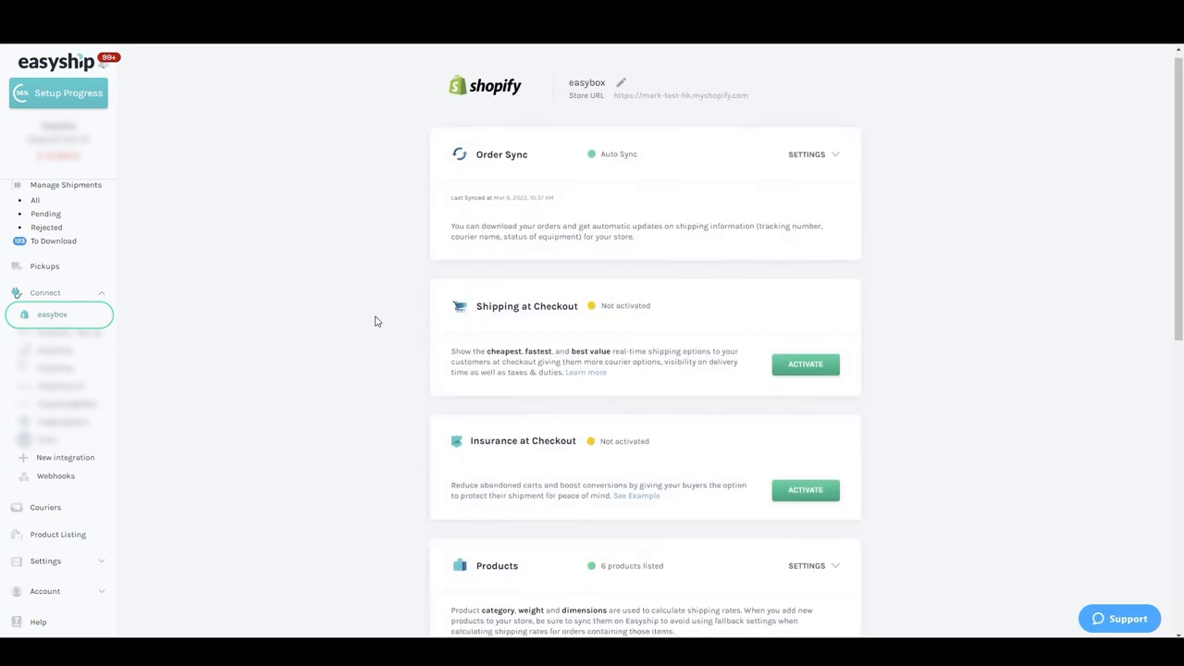
{"action": "scroll", "scroll_direction": "down", "scroll_amount": 3}
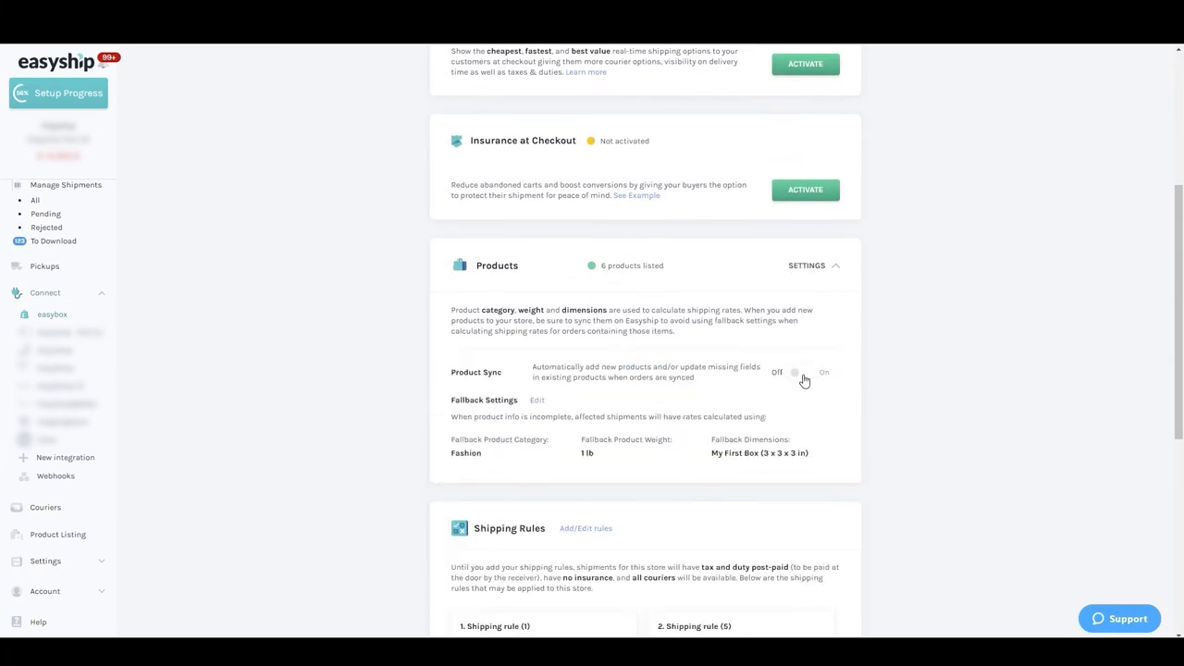
{"action": "left_click", "coordinate": [800, 372]}
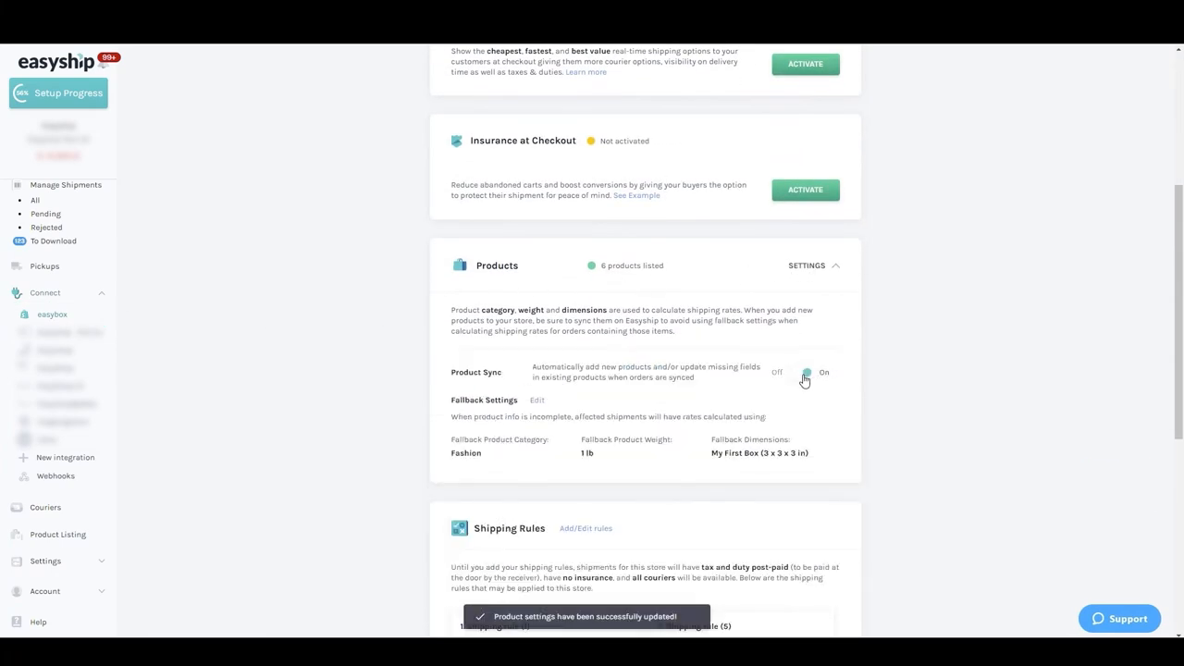
{"action": "mouse_move", "coordinate": [834, 365]}
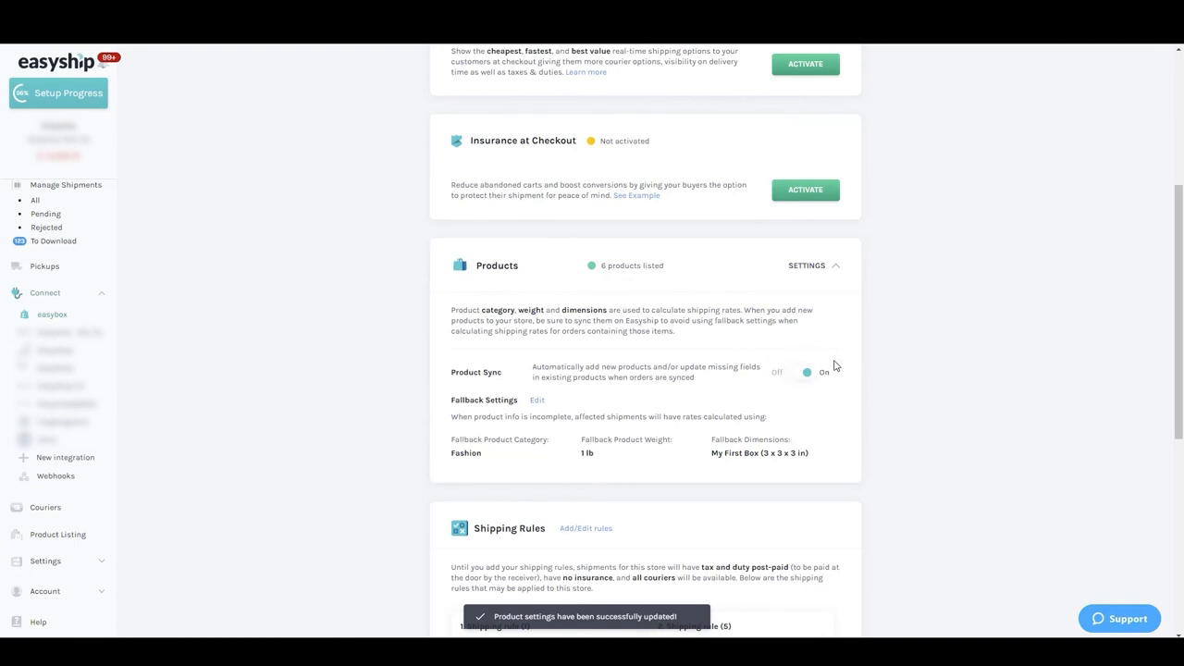